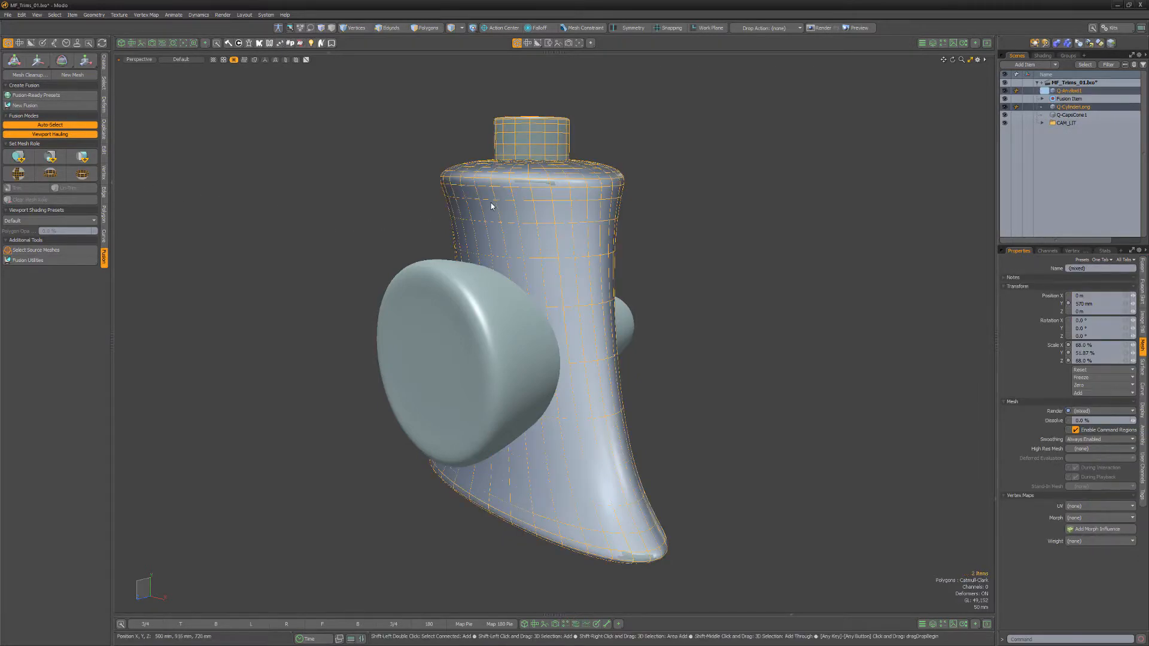
# - Move Q-CapsCone1 forward so it protrudes in front of the anviloid body
pyautogui.click(18, 157)
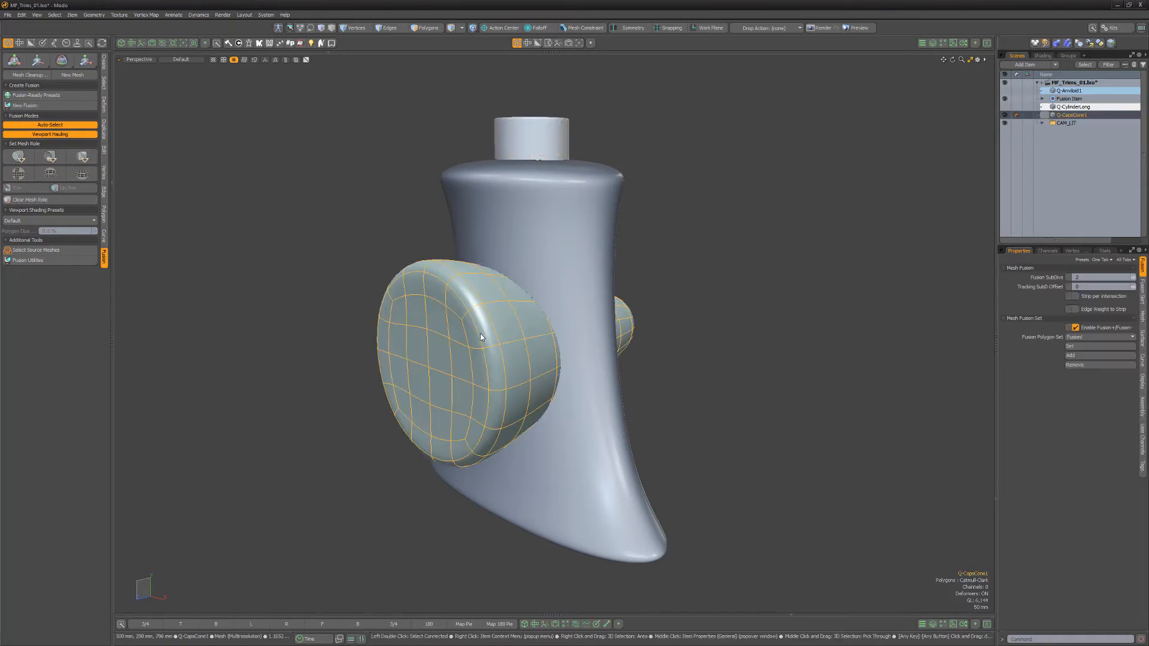
pyautogui.click(37, 60)
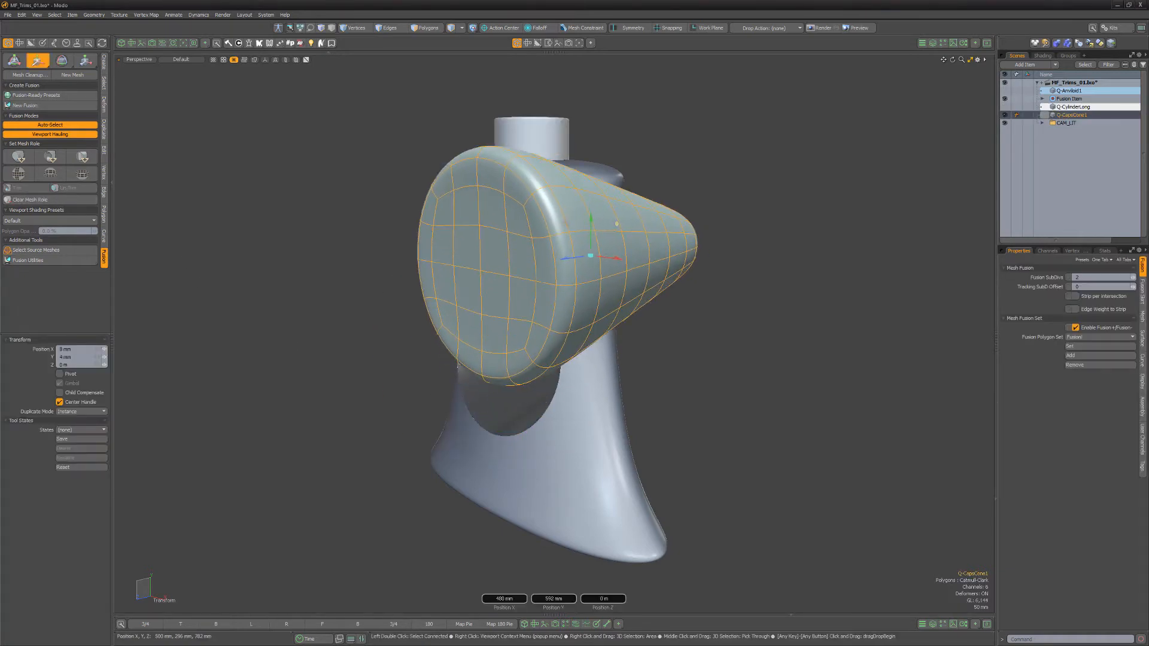